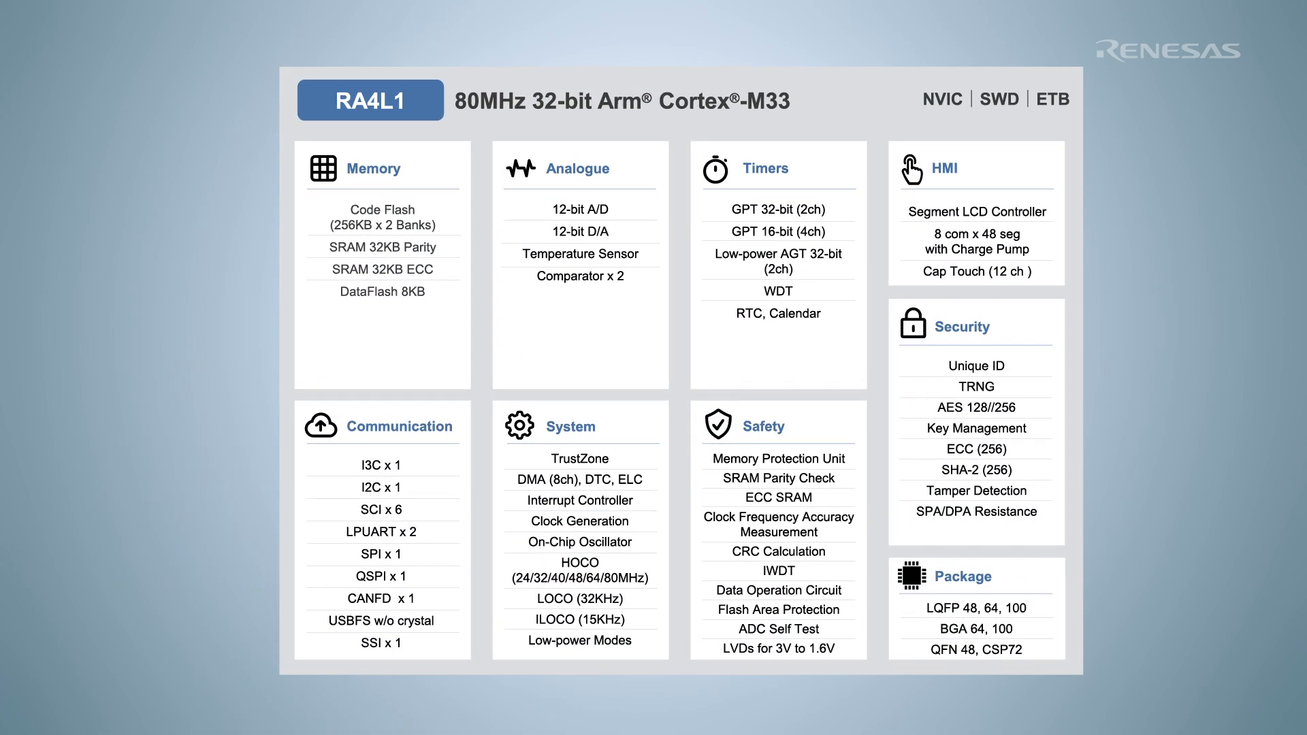
{"action": "left_click", "coordinate": [580, 425]}
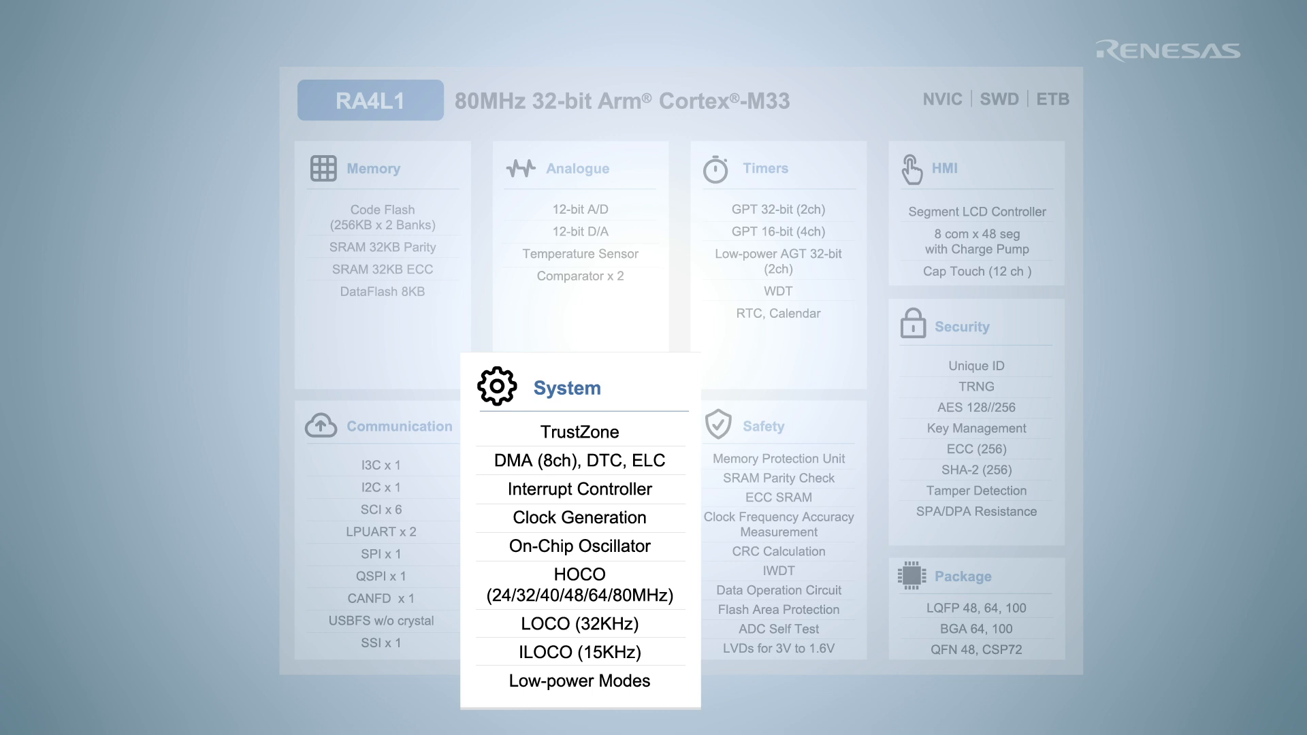